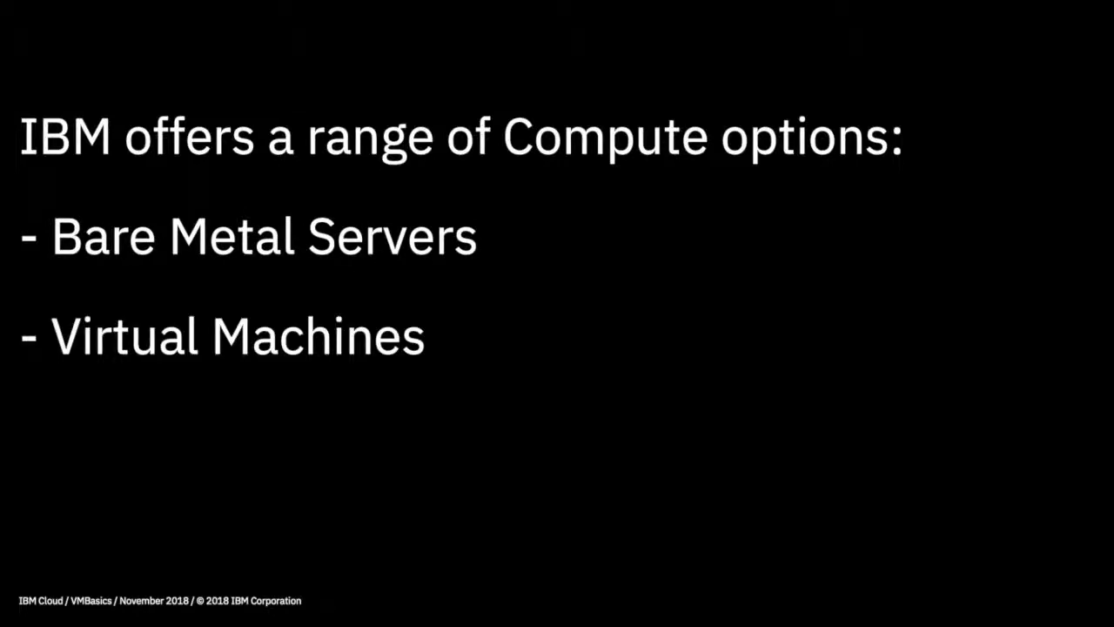
text(-VMWare)
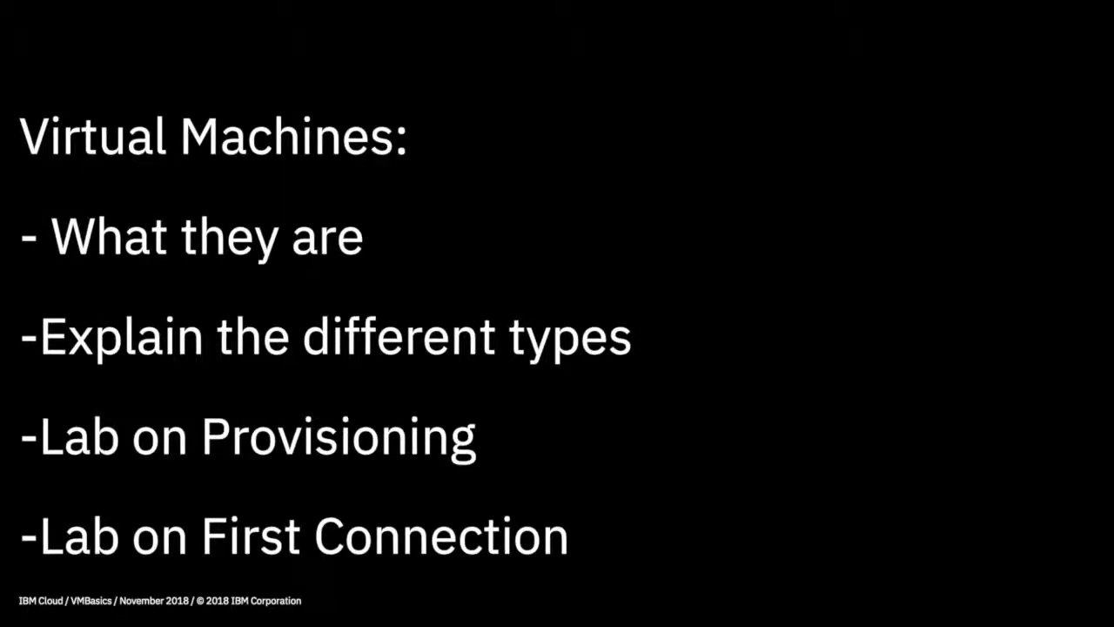
key(Right)
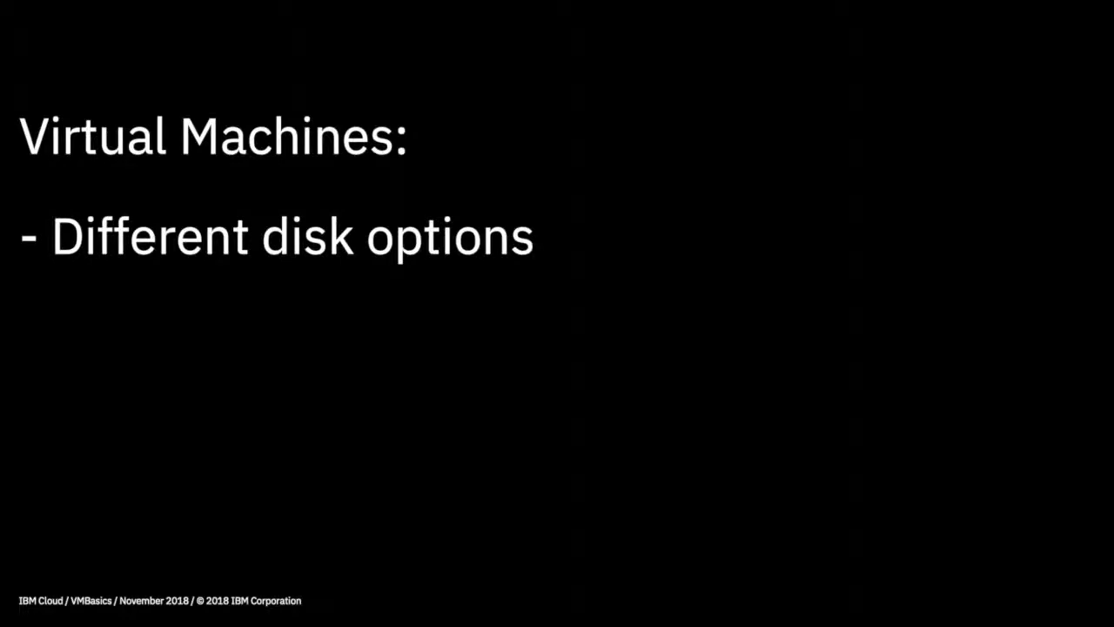
key(right)
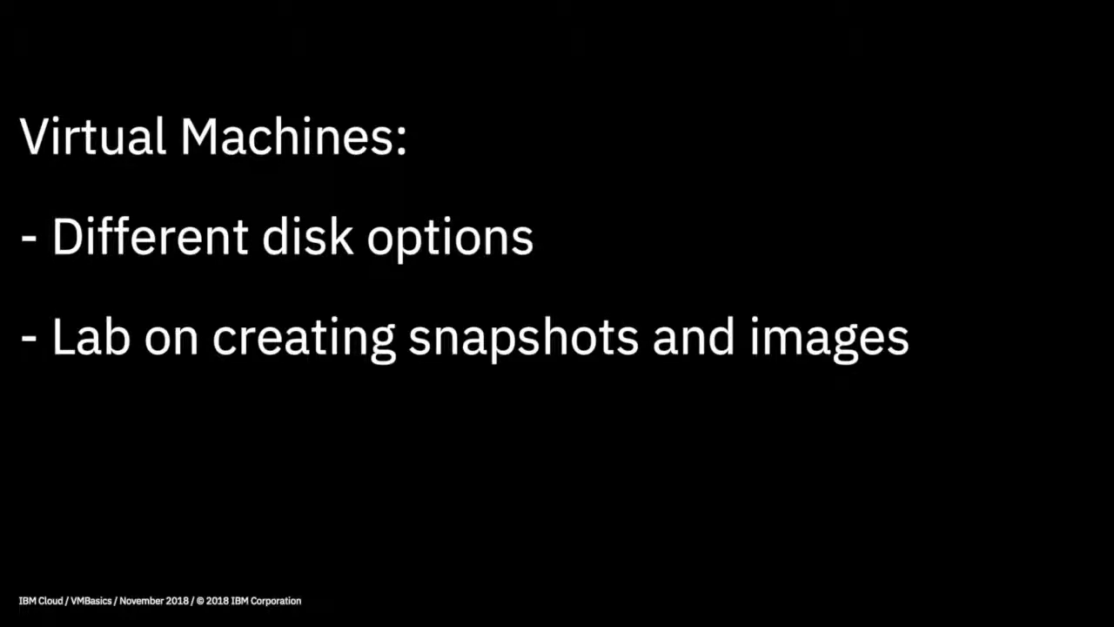